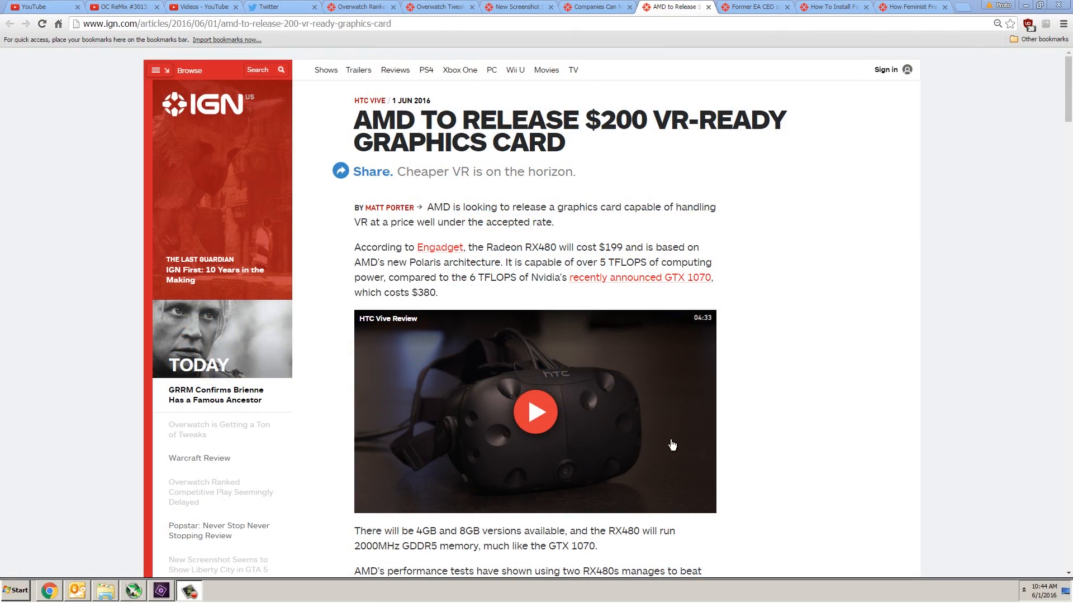
mouse_move(981, 189)
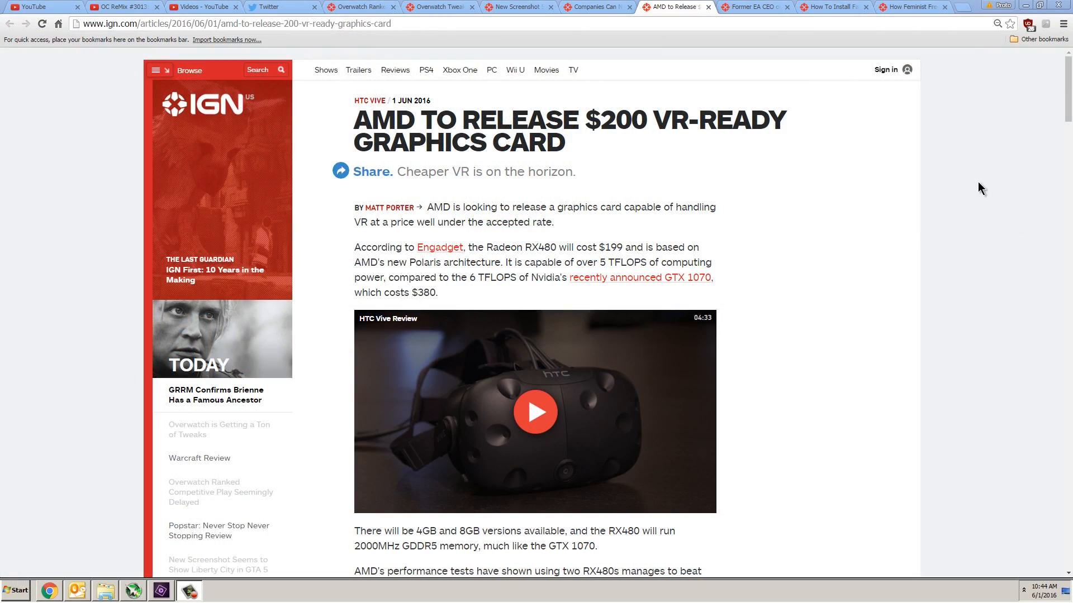
mouse_move(848, 198)
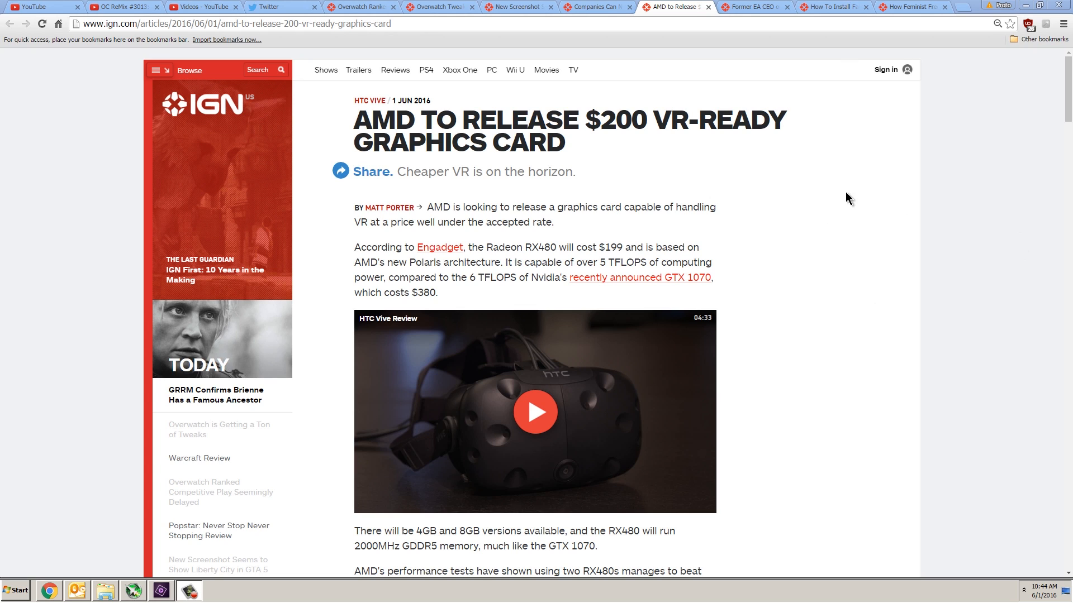
mouse_move(837, 237)
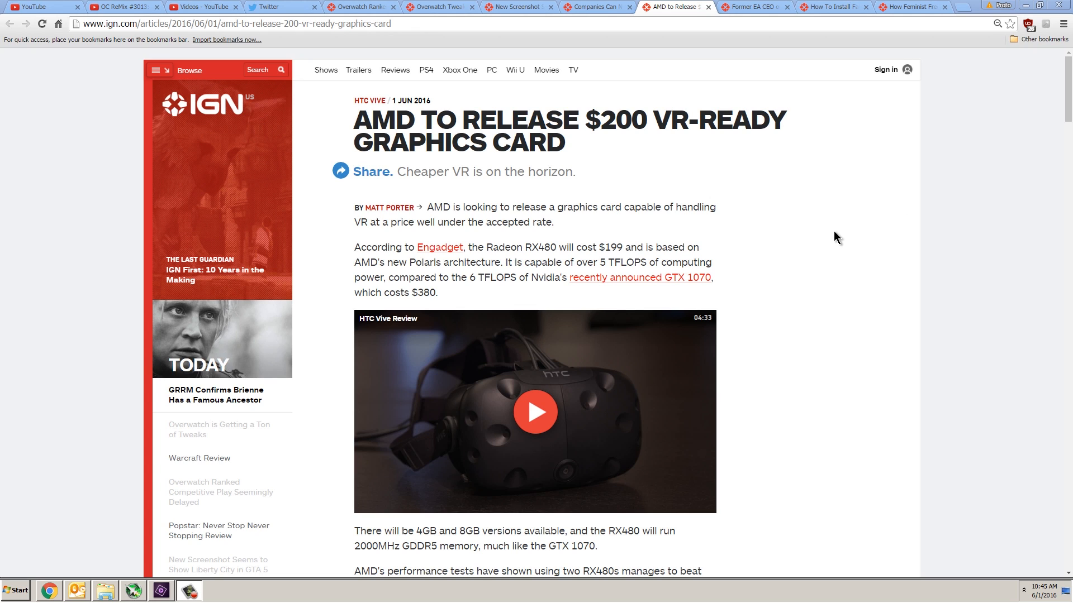
mouse_move(701, 287)
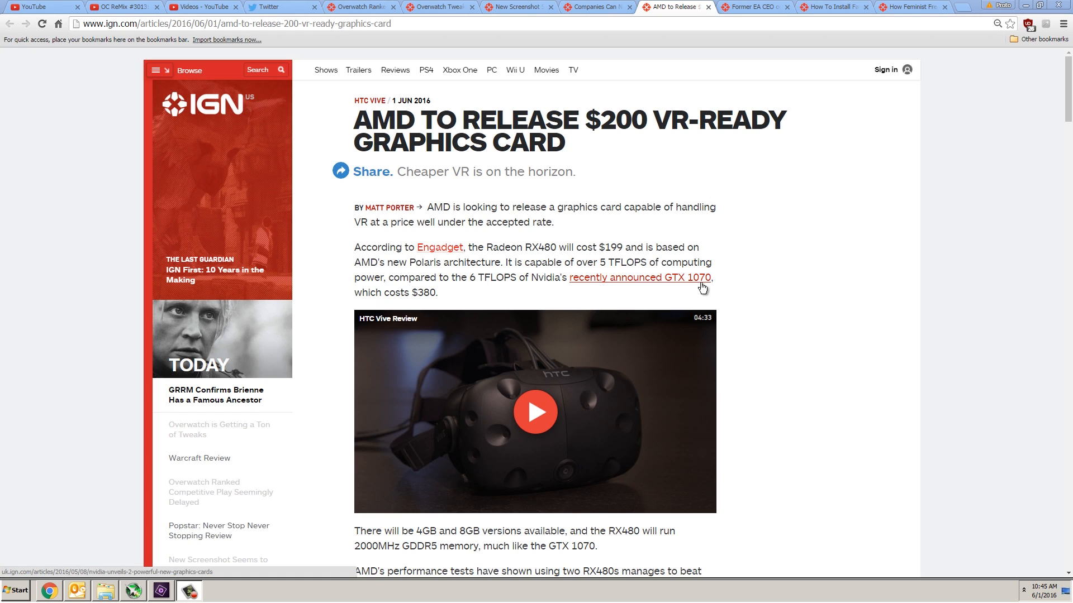
mouse_move(982, 294)
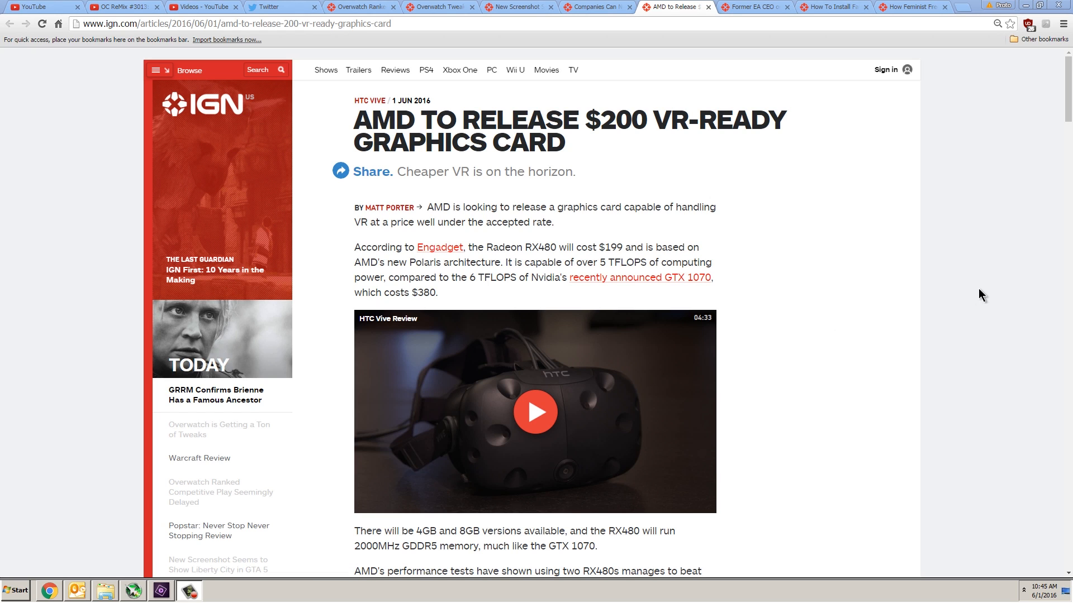
mouse_move(853, 163)
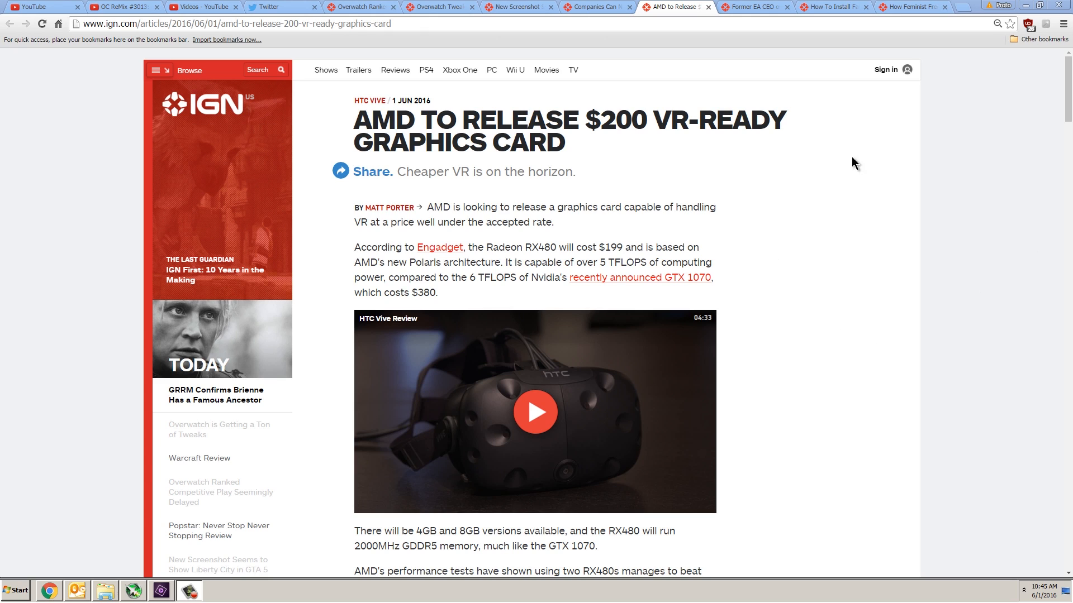
mouse_move(979, 271)
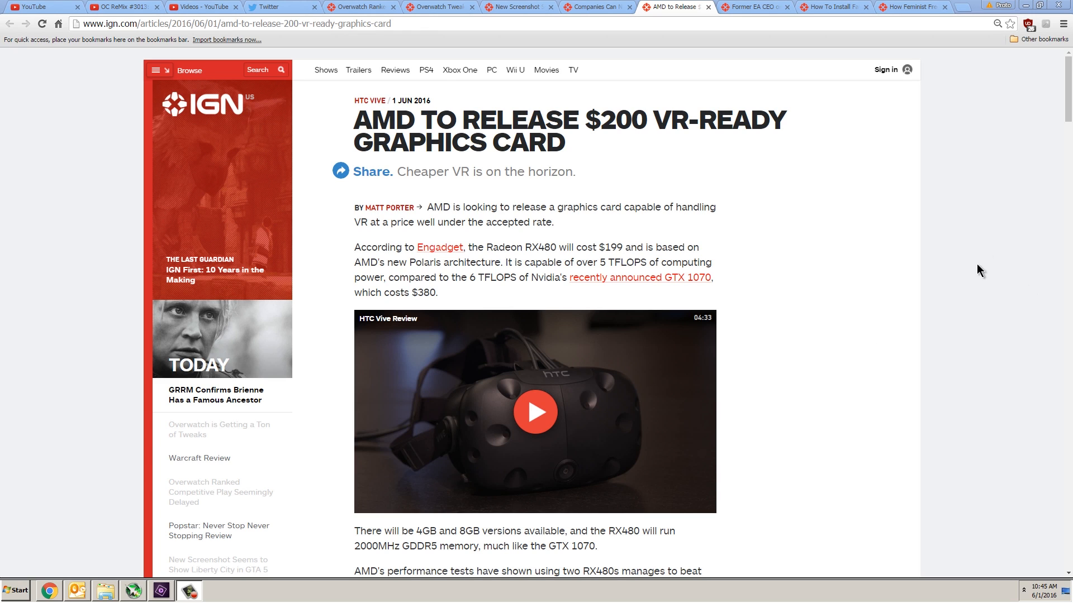
mouse_move(852, 292)
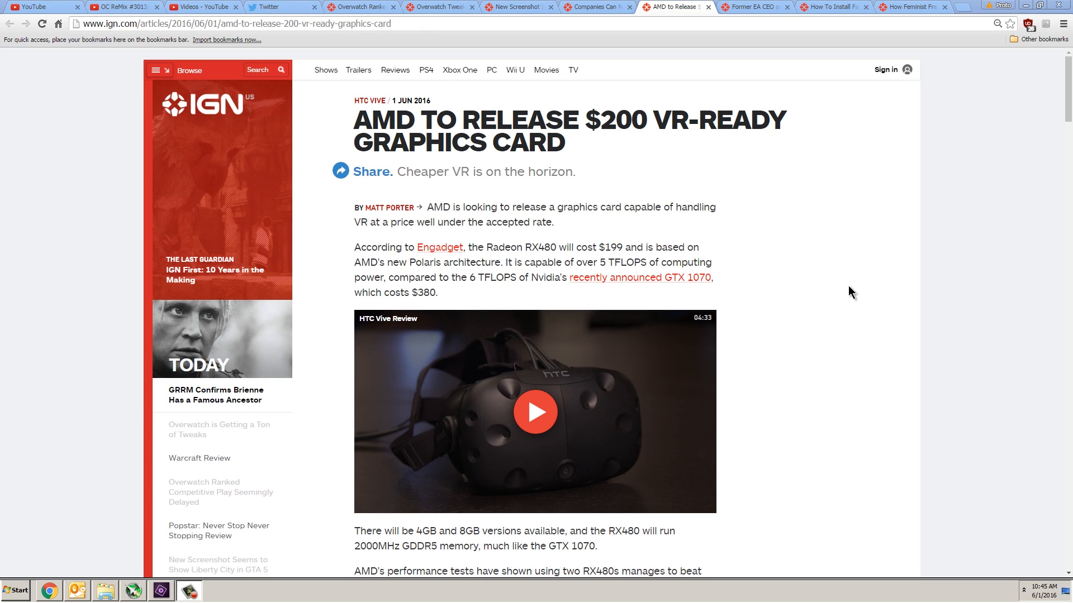
mouse_move(937, 218)
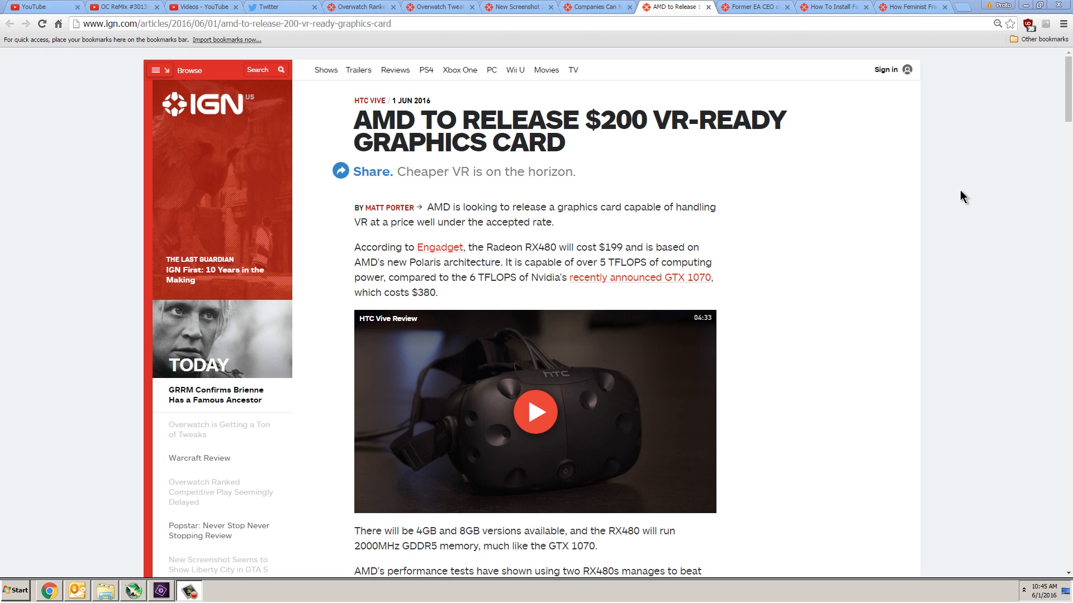
mouse_move(945, 234)
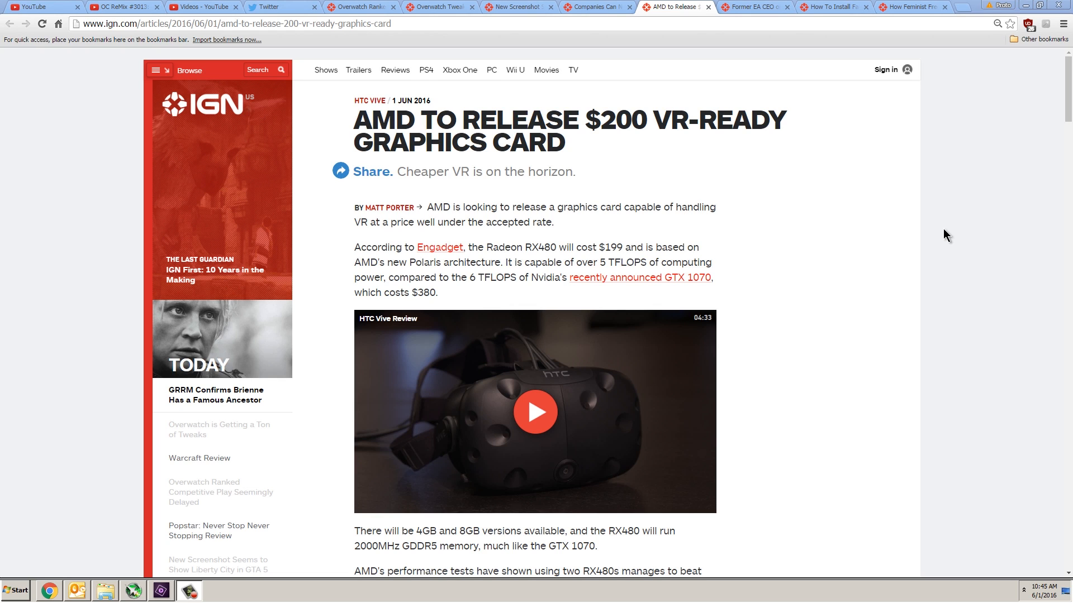
mouse_move(985, 232)
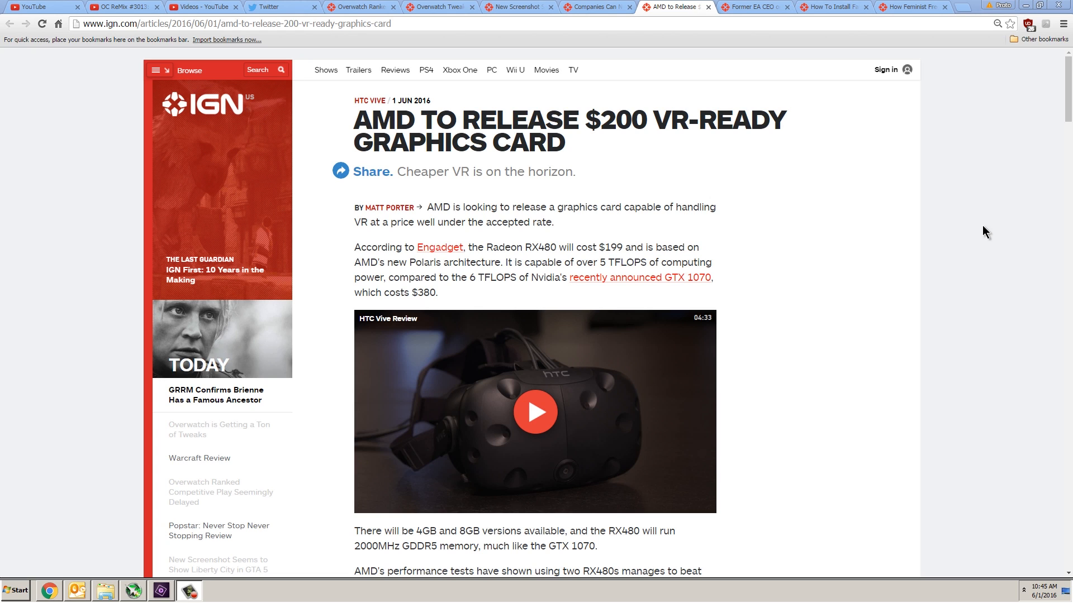
mouse_move(906, 246)
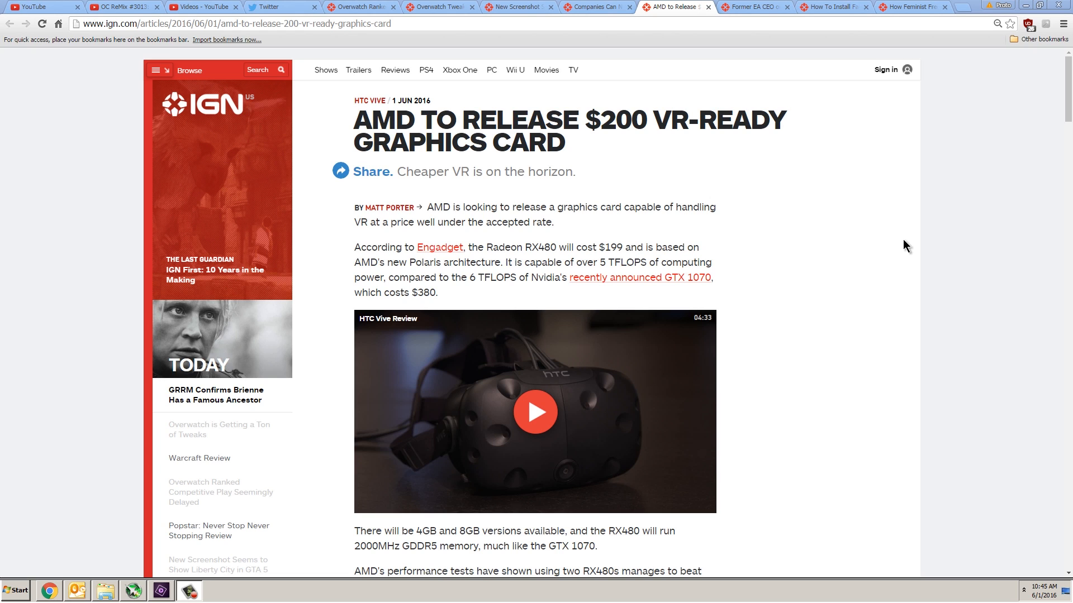
mouse_move(876, 243)
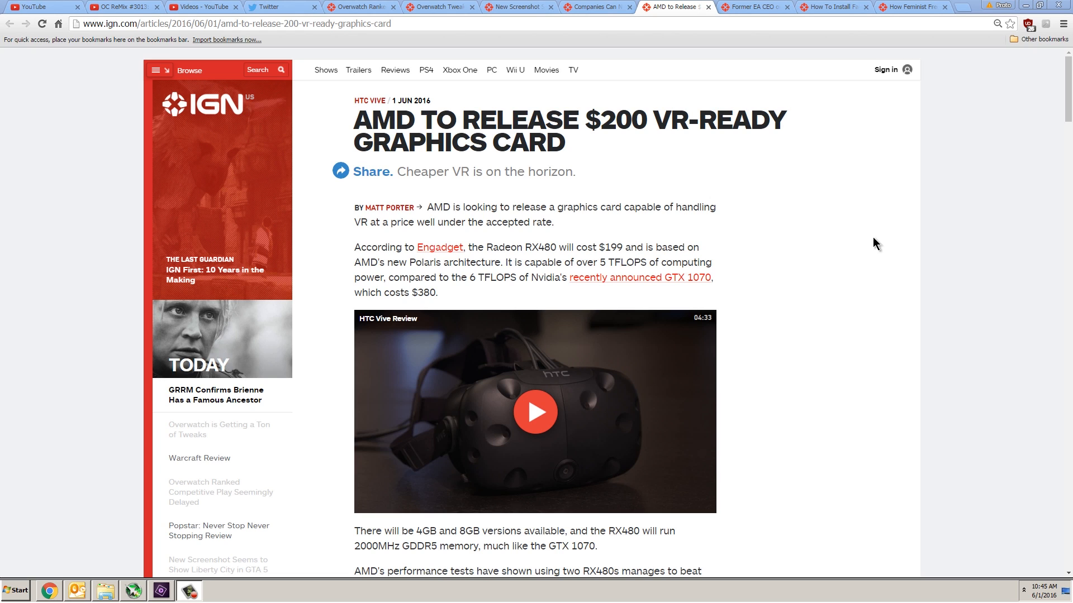
mouse_move(915, 176)
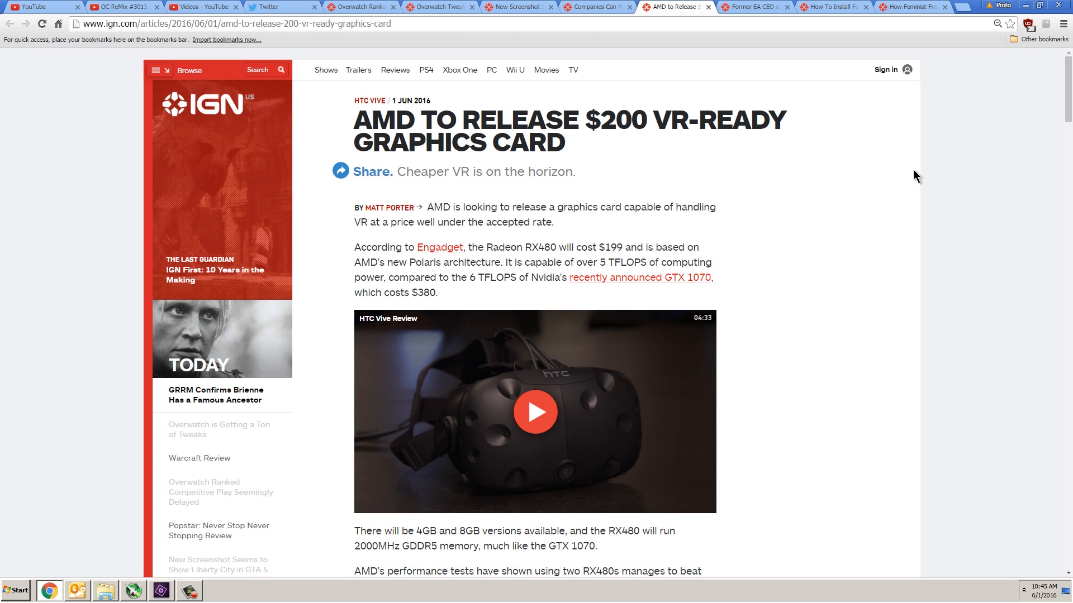
mouse_move(992, 24)
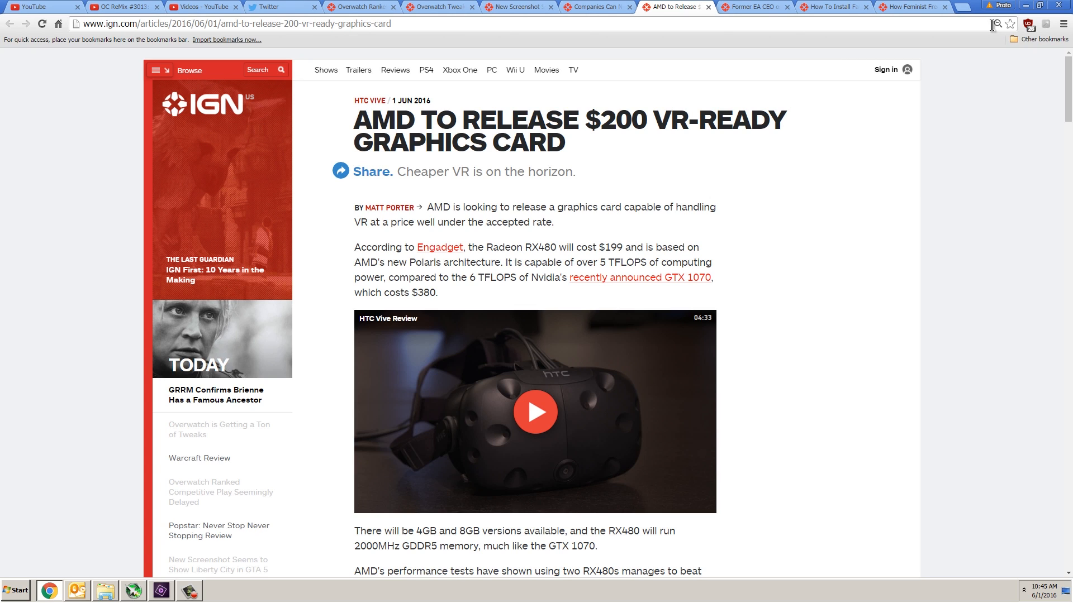
mouse_move(979, 344)
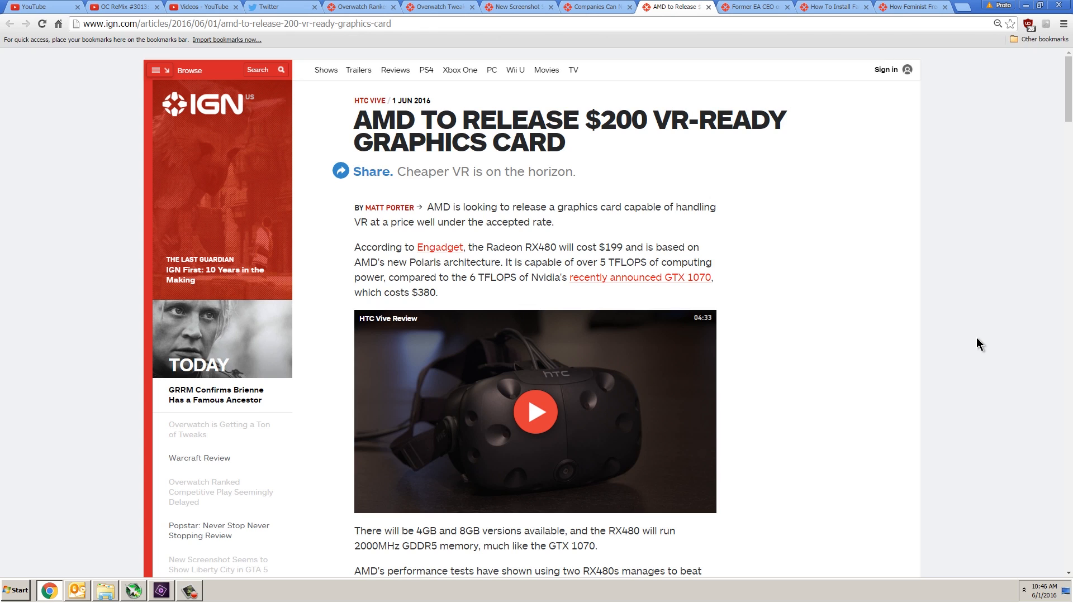
mouse_move(885, 268)
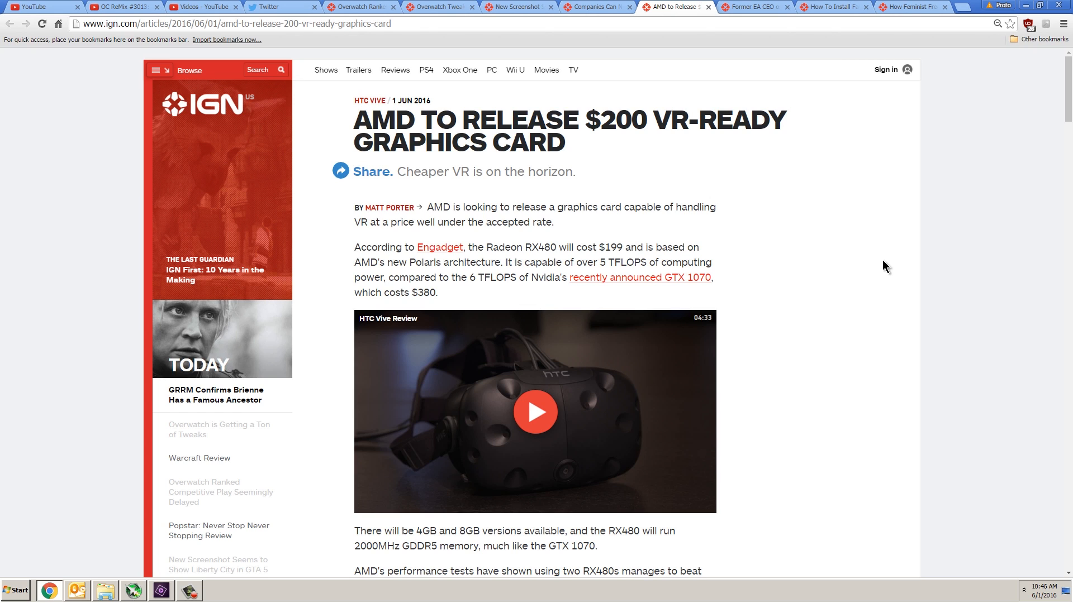
mouse_move(947, 285)
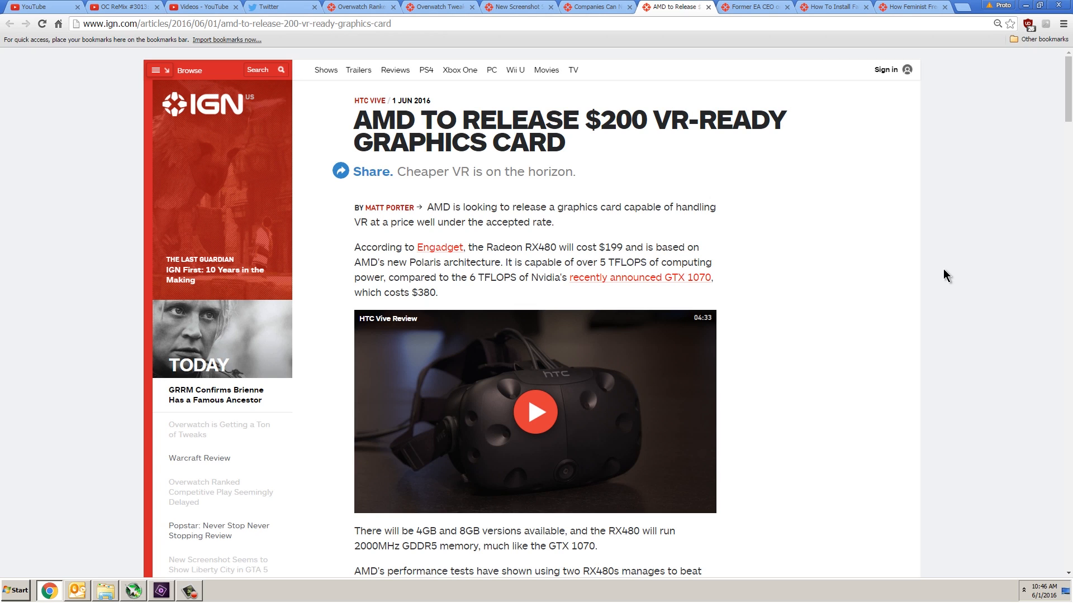
mouse_move(964, 276)
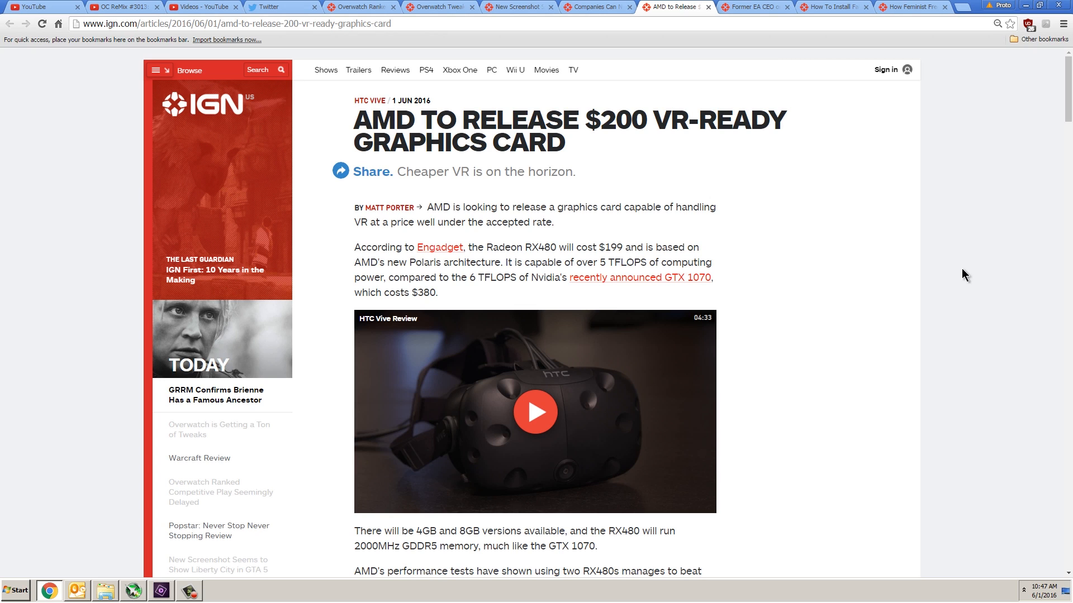
mouse_move(983, 267)
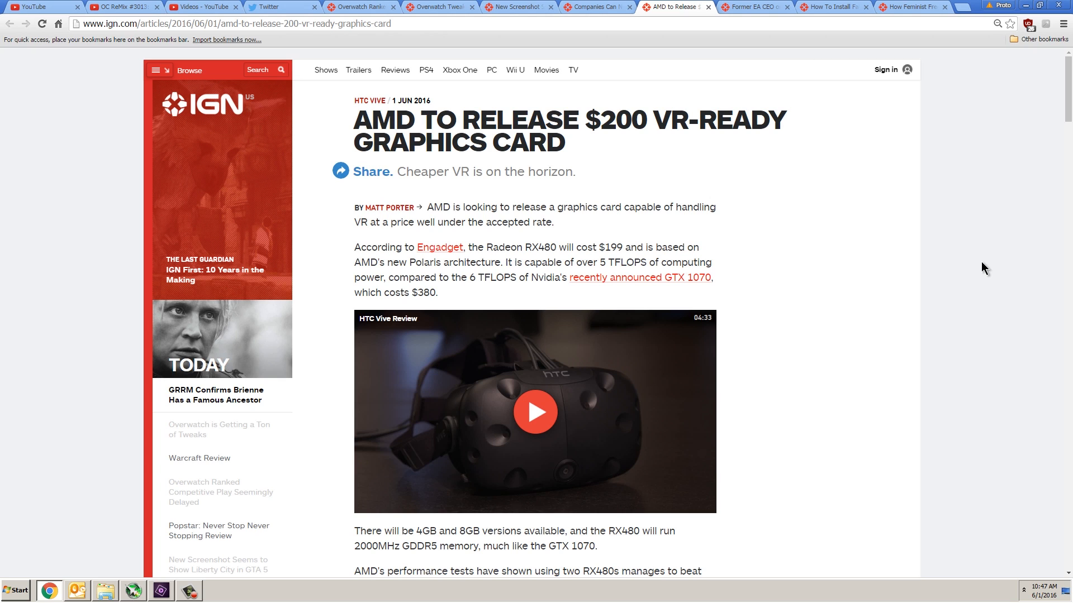
mouse_move(1019, 276)
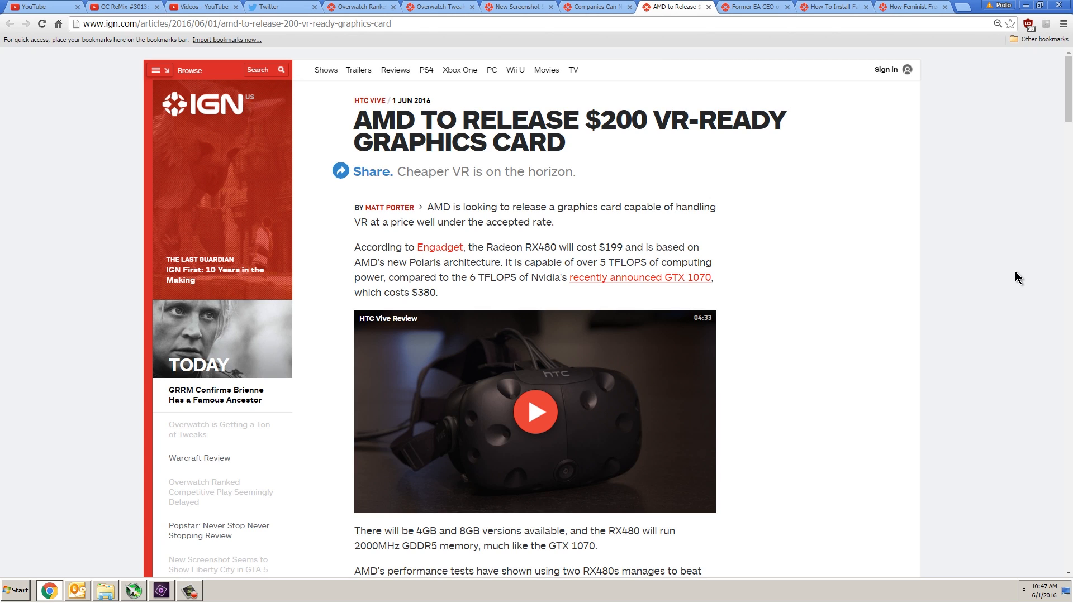
mouse_move(939, 290)
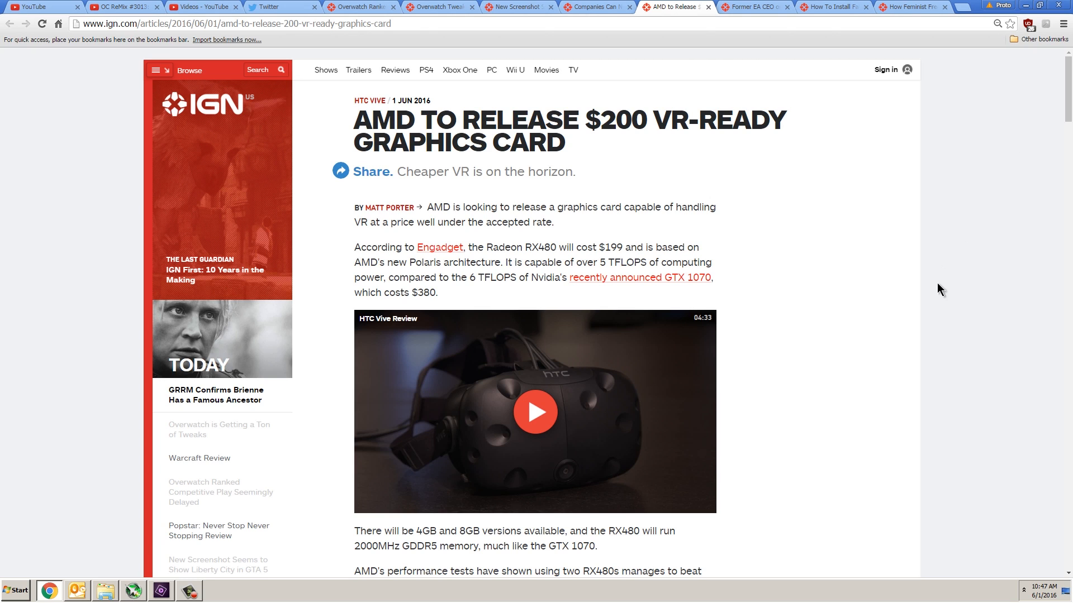
scroll(down, 3)
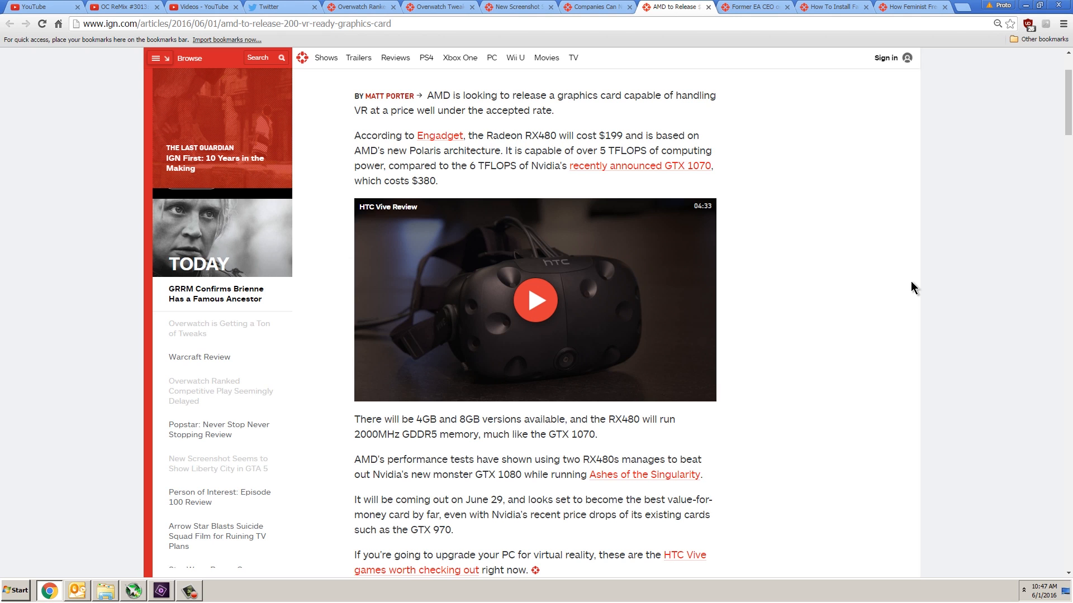
mouse_move(921, 260)
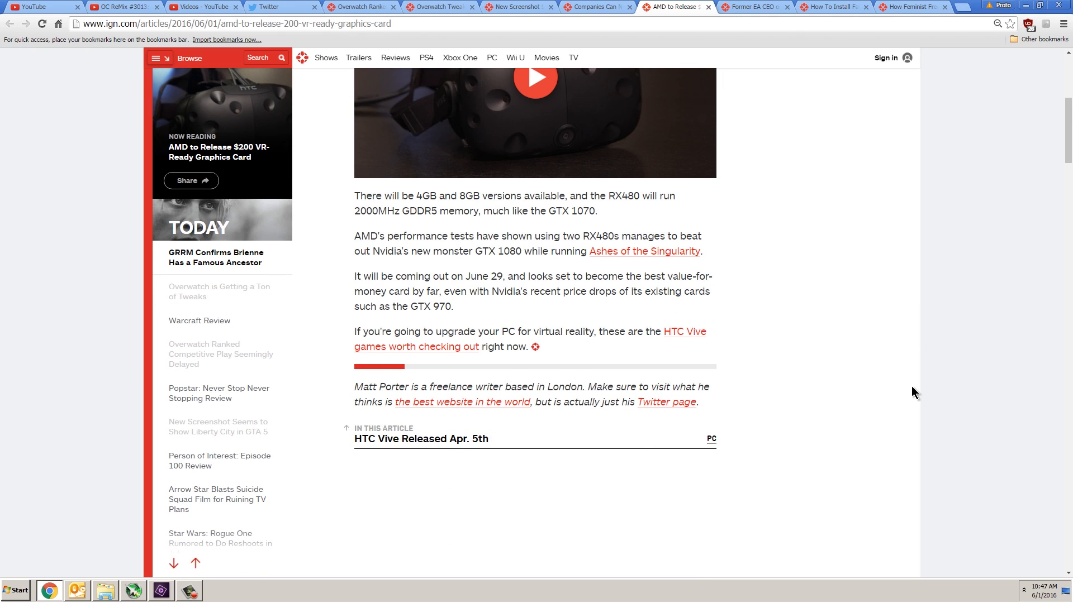
scroll(down, 3)
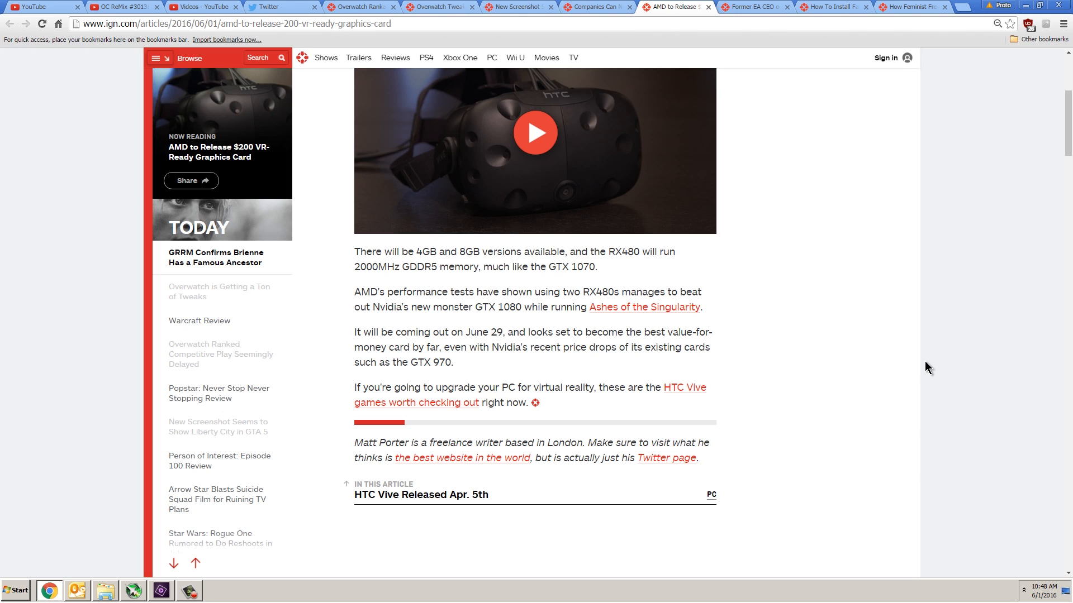
scroll(up, 3)
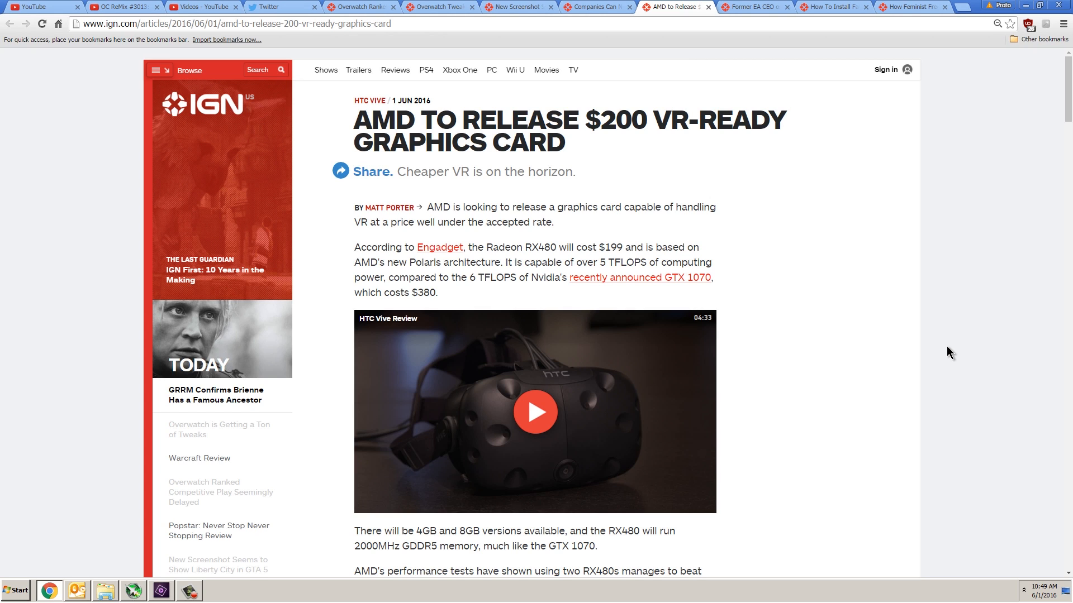
mouse_move(954, 355)
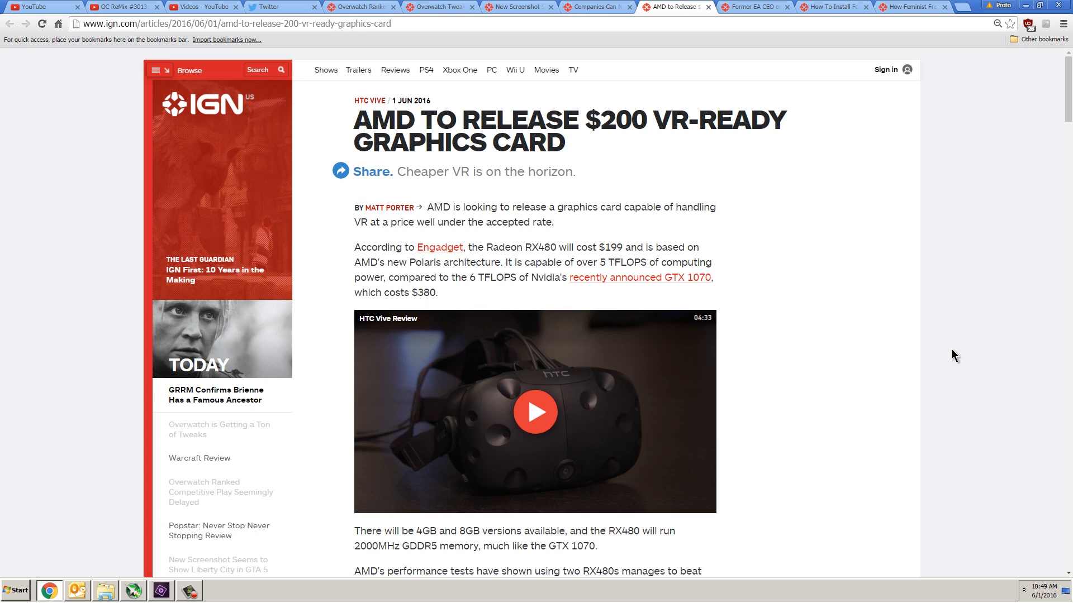